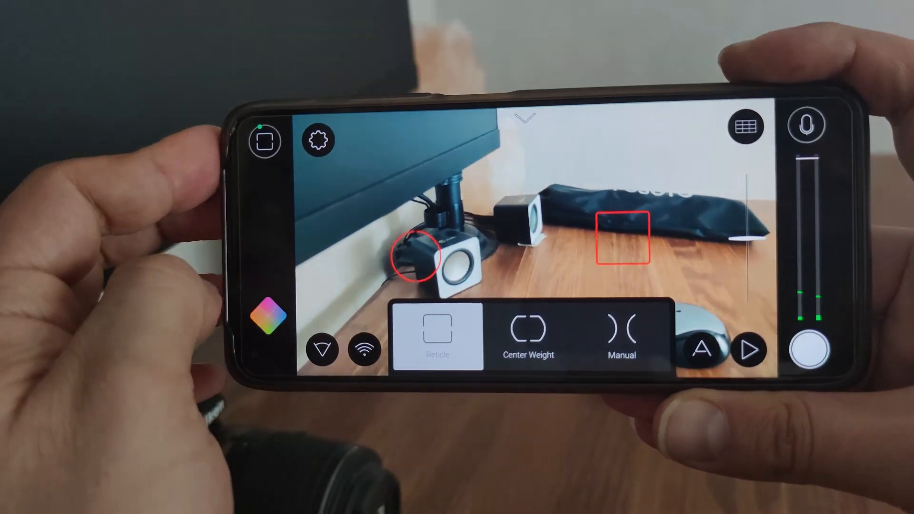
Turn off the rule-of-thirds guide overlay.
{"action": "left_click", "coordinate": [747, 127]}
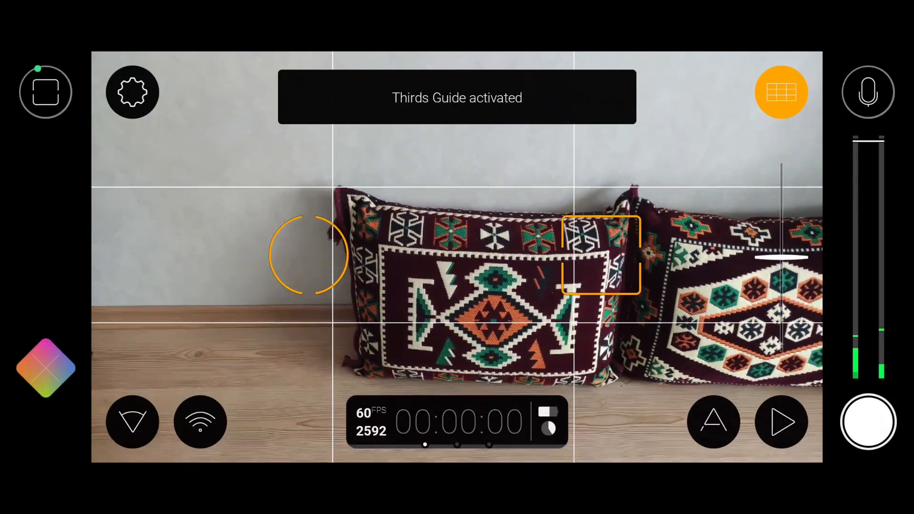
{"action": "left_click", "coordinate": [780, 91]}
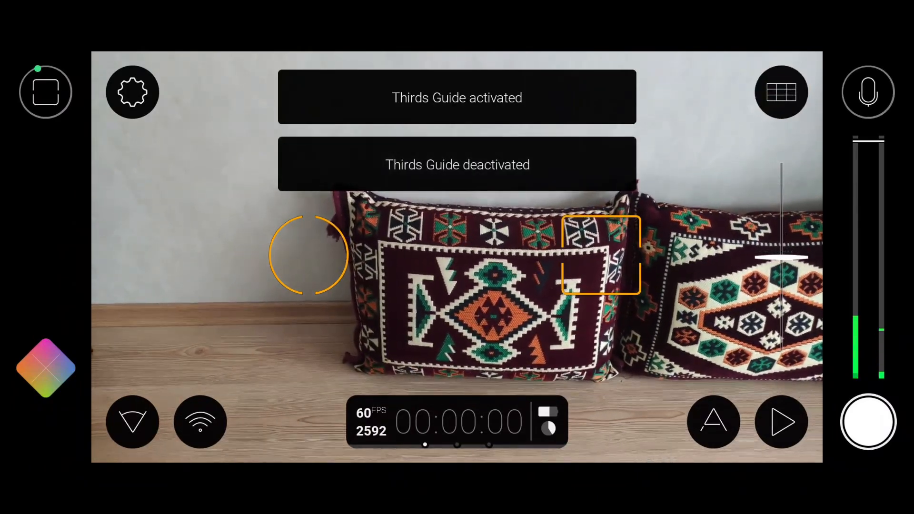
{"action": "left_click", "coordinate": [781, 91]}
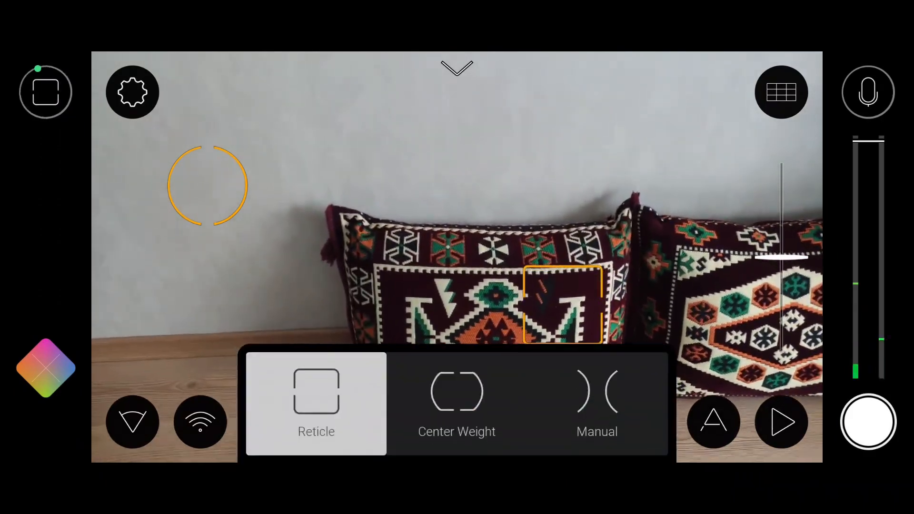
Try Center Weight and Manual focus/exposure modes, then bring up the settings categories.
{"action": "left_click", "coordinate": [456, 402]}
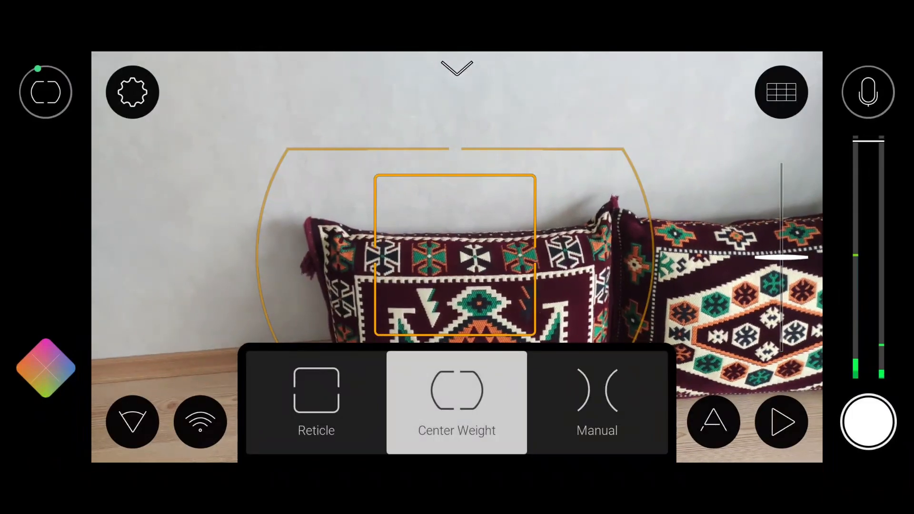
{"action": "left_click", "coordinate": [597, 403]}
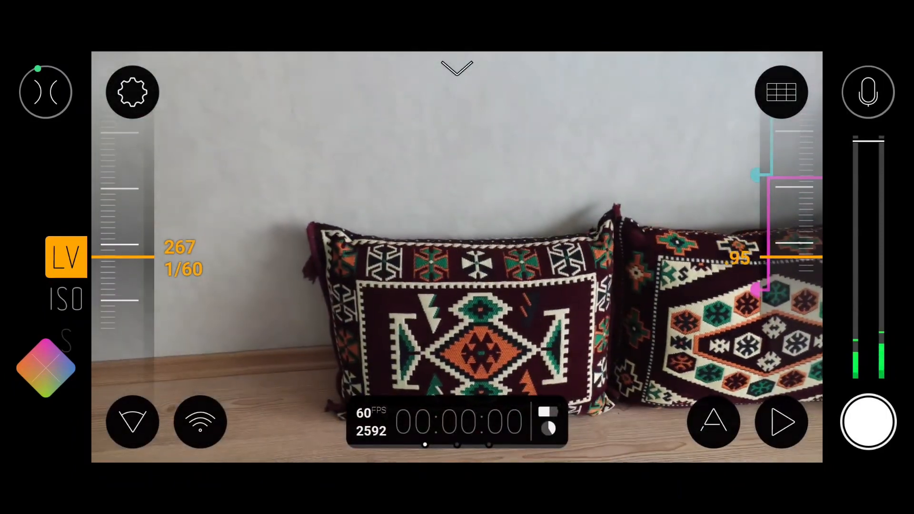
{"action": "left_click", "coordinate": [133, 91]}
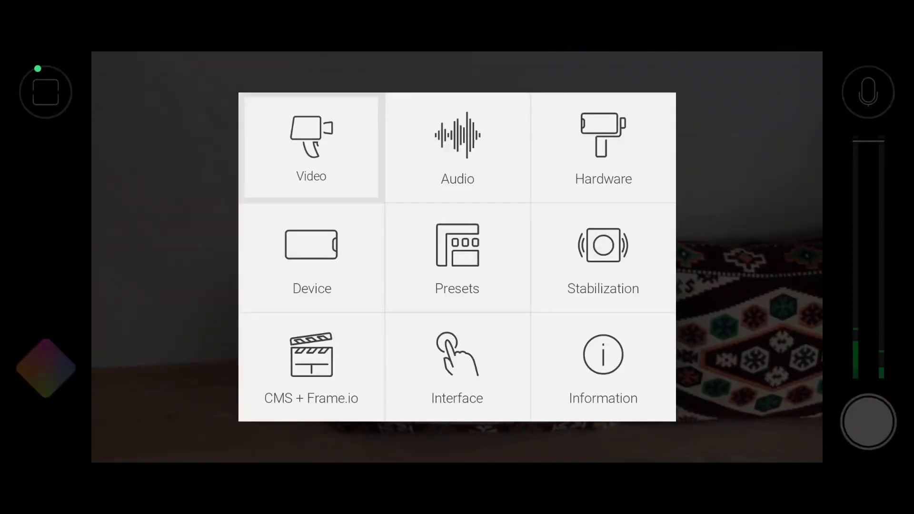
In Video settings, preview 10-bit SDR but keep 8-bit SDR bit depth.
{"action": "left_click", "coordinate": [311, 148]}
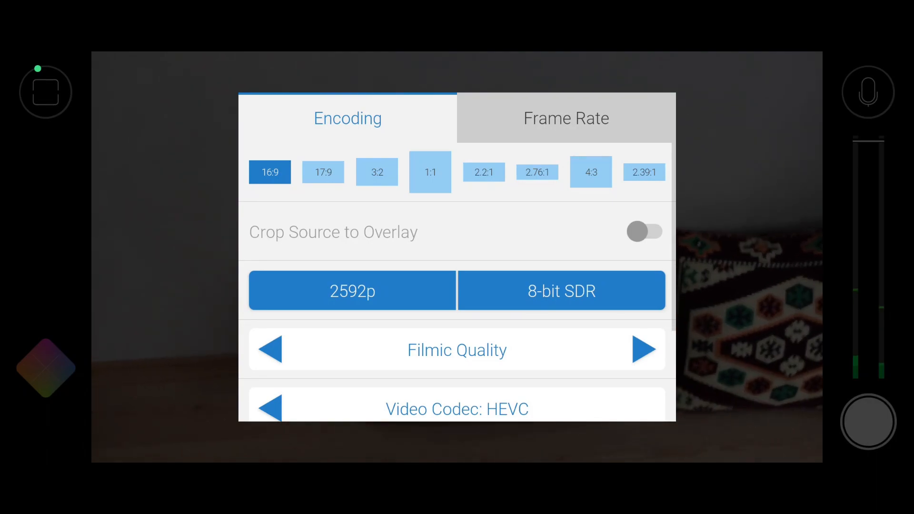
{"action": "left_click", "coordinate": [562, 291]}
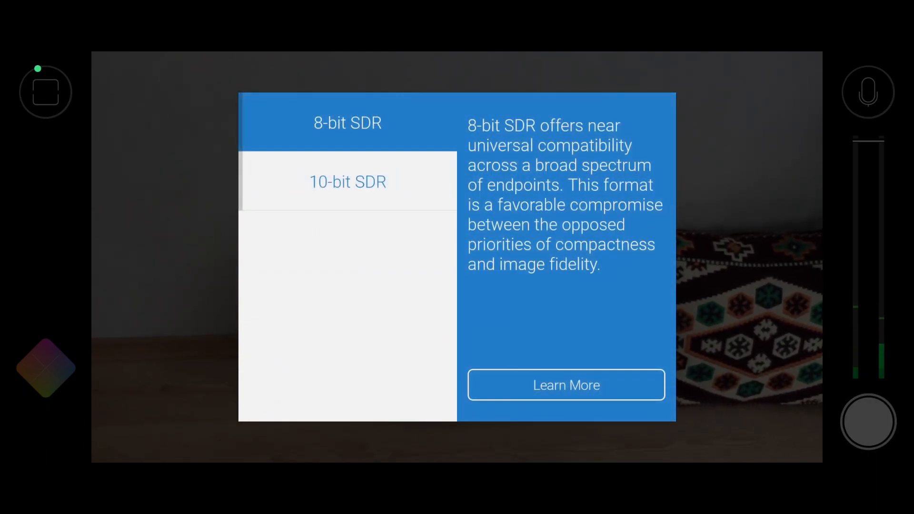
{"action": "left_click", "coordinate": [347, 181]}
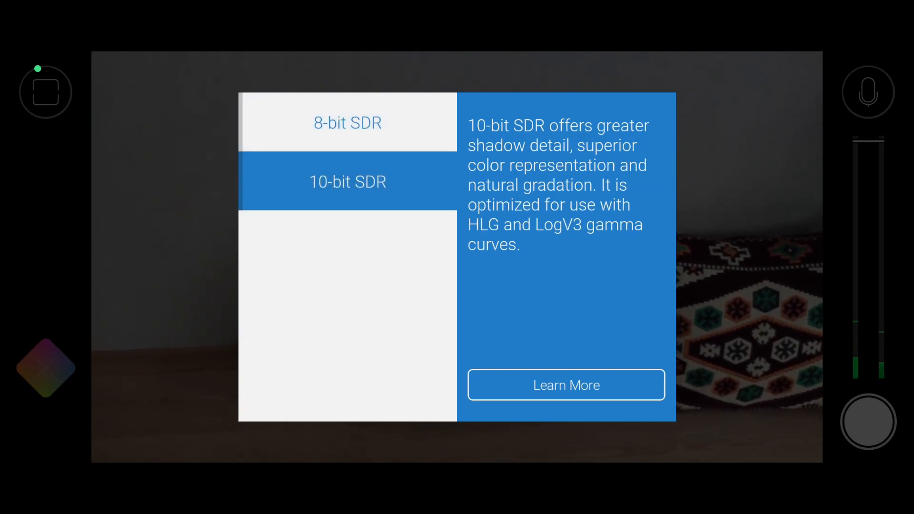
{"action": "left_click", "coordinate": [347, 123]}
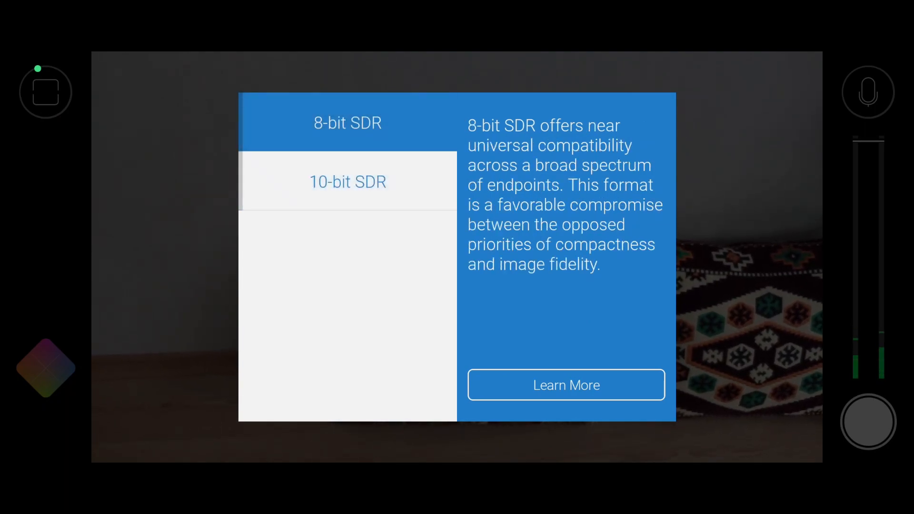
{"action": "left_click", "coordinate": [348, 123]}
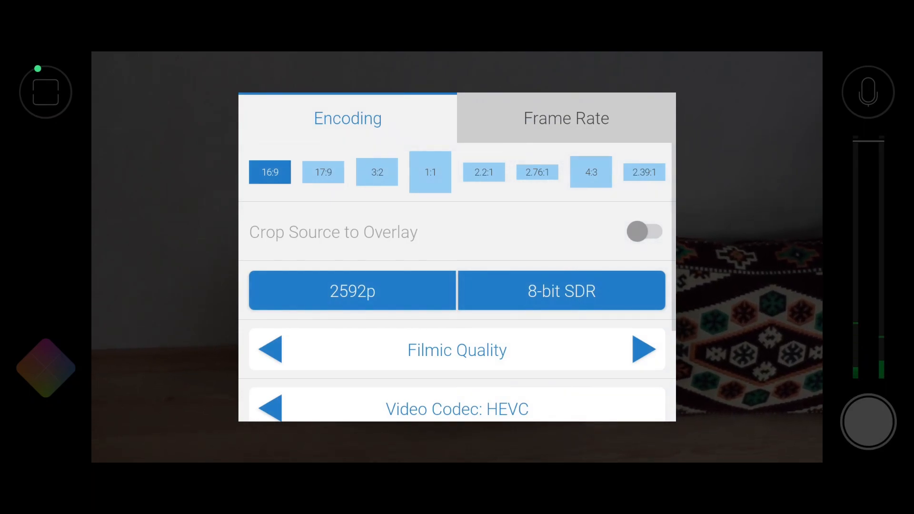
Set quality to Filmic Extreme and try the H264 codec before returning to HEVC.
{"action": "left_click", "coordinate": [644, 350]}
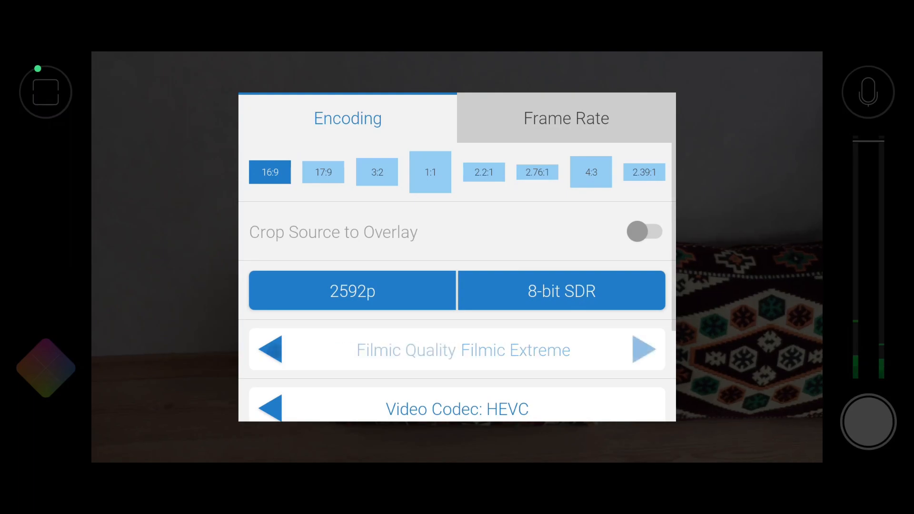
{"action": "scroll", "scroll_direction": "down", "scroll_amount": 3}
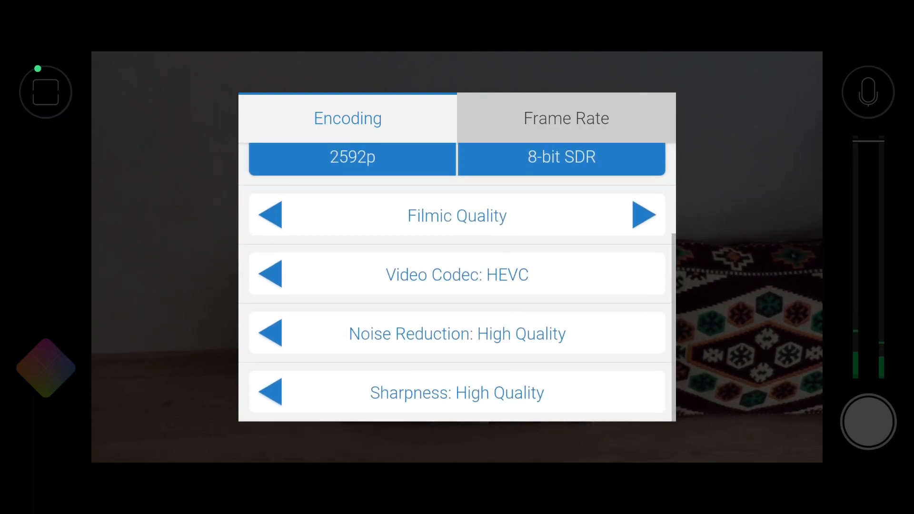
{"action": "left_click", "coordinate": [272, 274]}
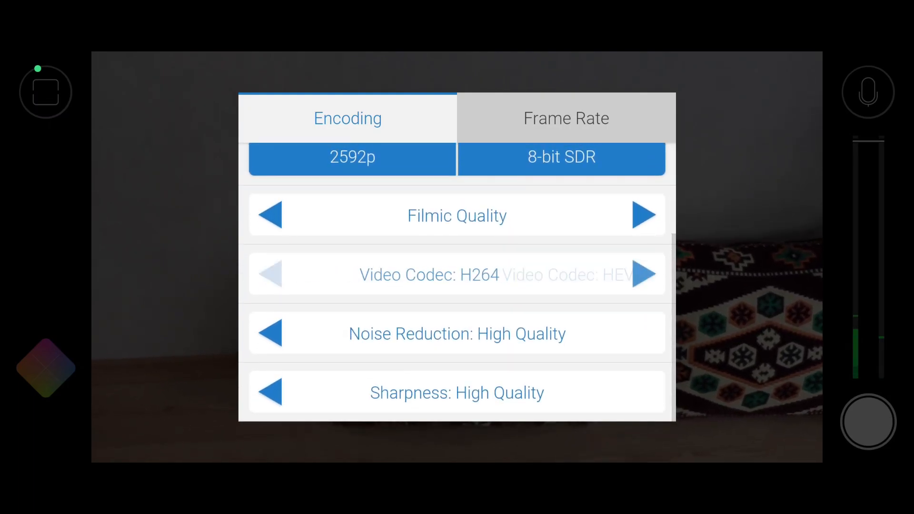
{"action": "left_click", "coordinate": [645, 275]}
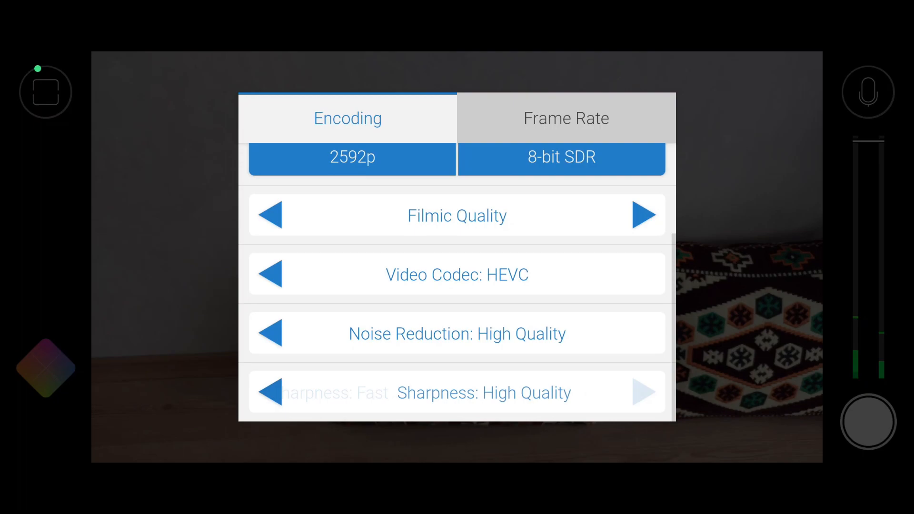
Set capture and playback frame rate to 30 fps and return to categories.
{"action": "left_click", "coordinate": [566, 118]}
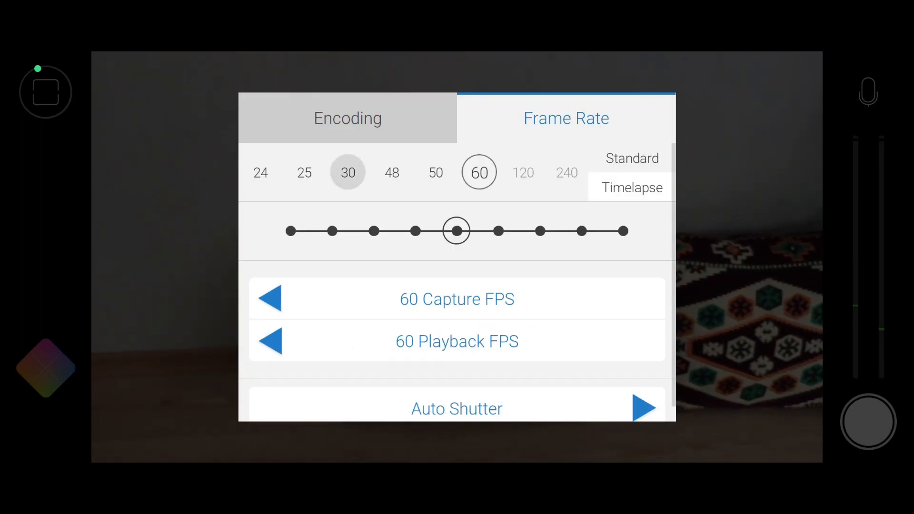
{"action": "left_click", "coordinate": [348, 173]}
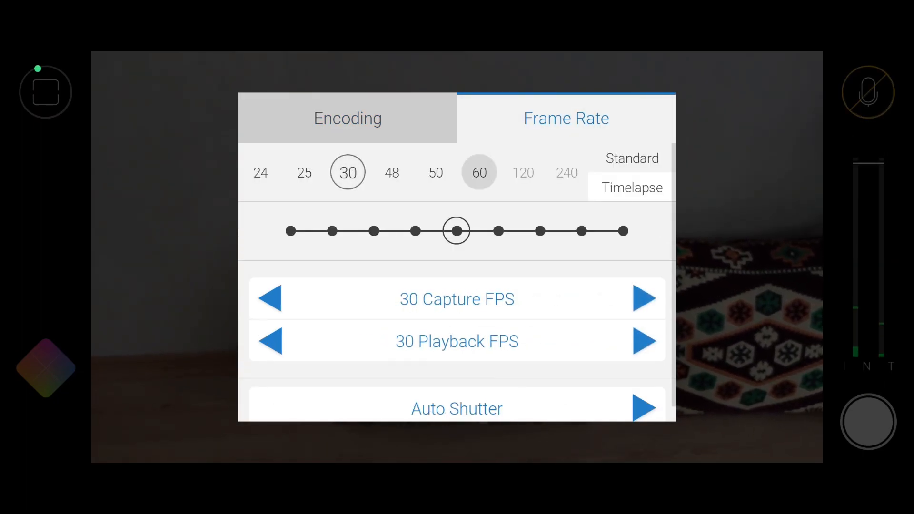
{"action": "left_click", "coordinate": [479, 172]}
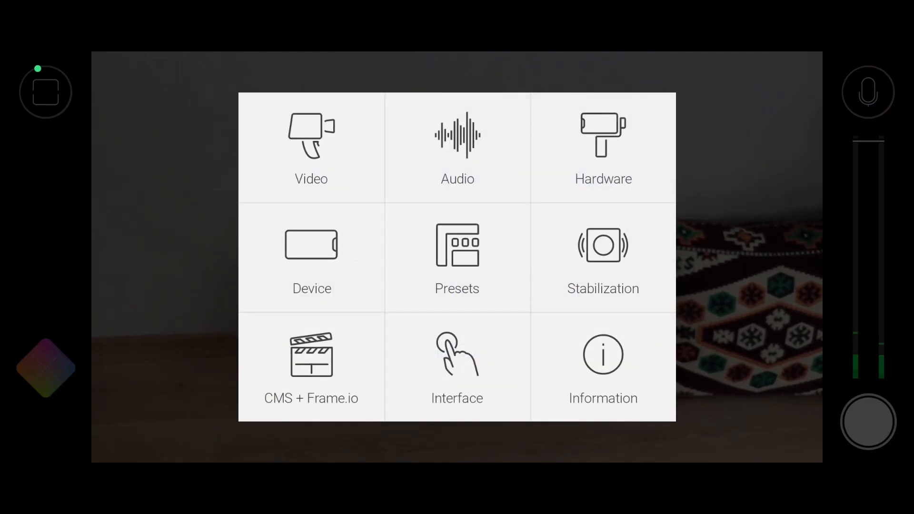
Browse the audio and hardware settings pages and dismiss the location permission notice.
{"action": "left_click", "coordinate": [457, 138]}
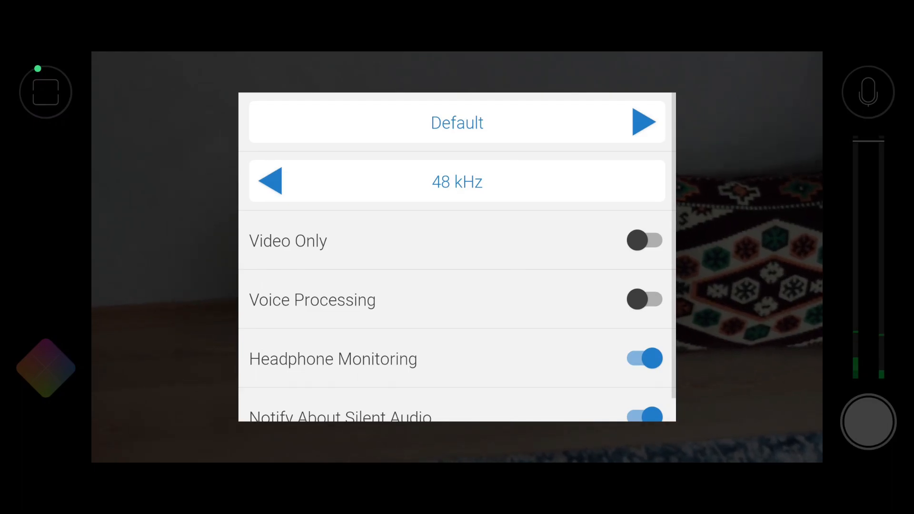
{"action": "scroll", "scroll_direction": "down", "scroll_amount": 3}
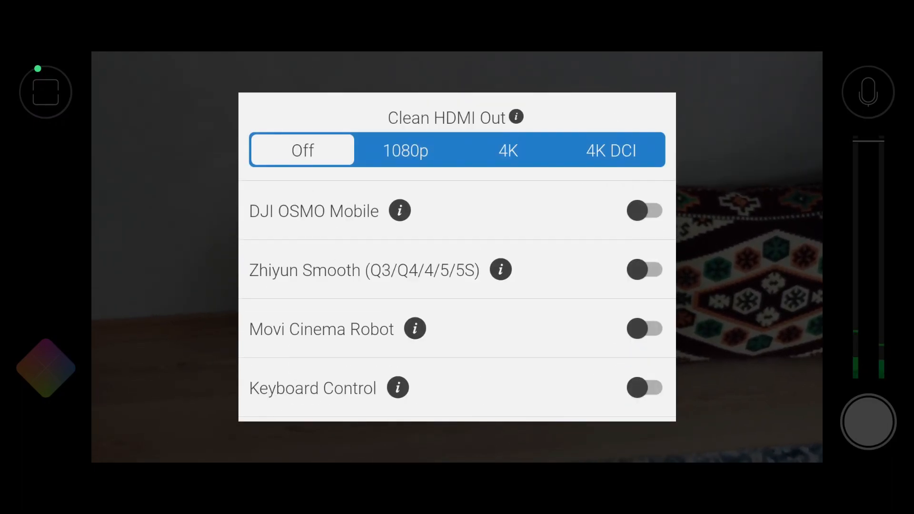
{"action": "scroll", "scroll_direction": "down", "scroll_amount": 3}
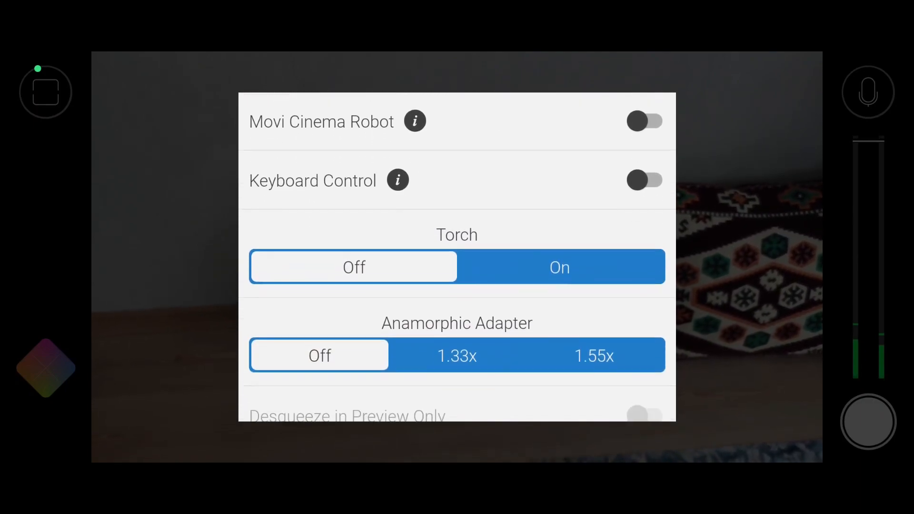
{"action": "scroll", "scroll_direction": "down", "scroll_amount": 3}
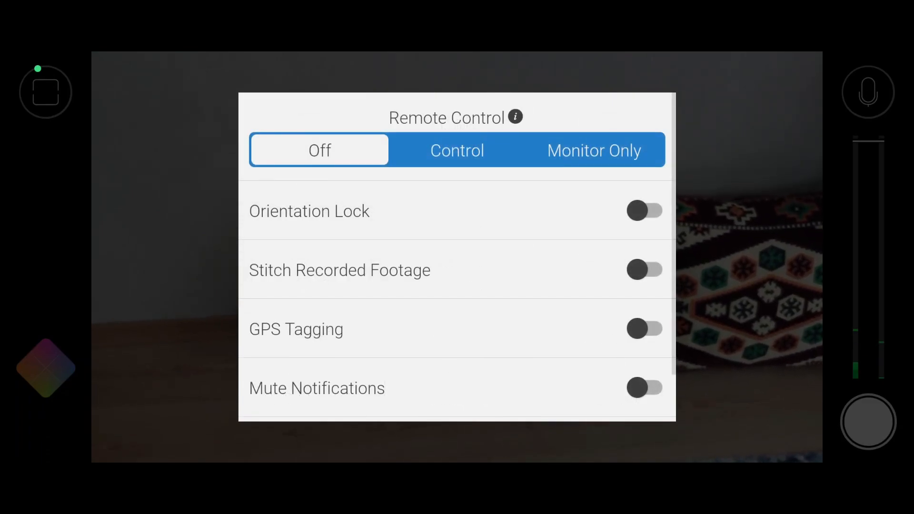
{"action": "scroll", "scroll_direction": "down", "scroll_amount": 3}
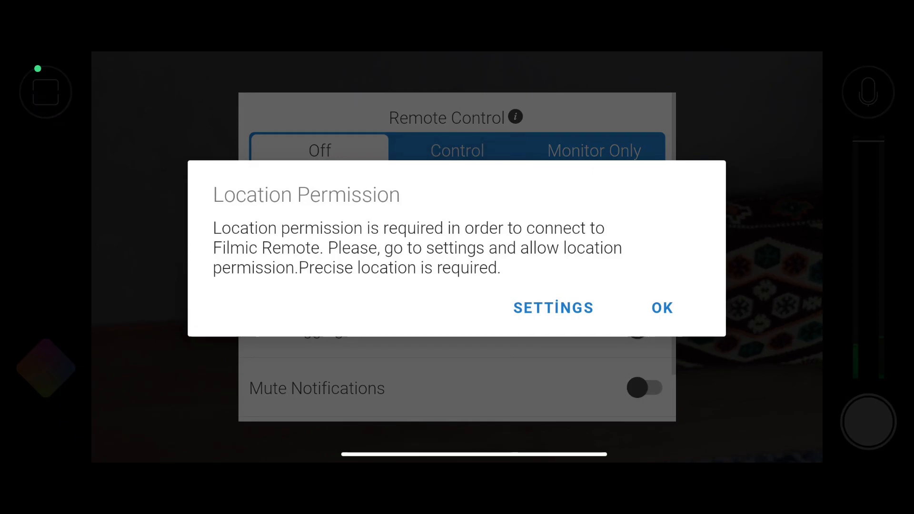
{"action": "left_click", "coordinate": [662, 307]}
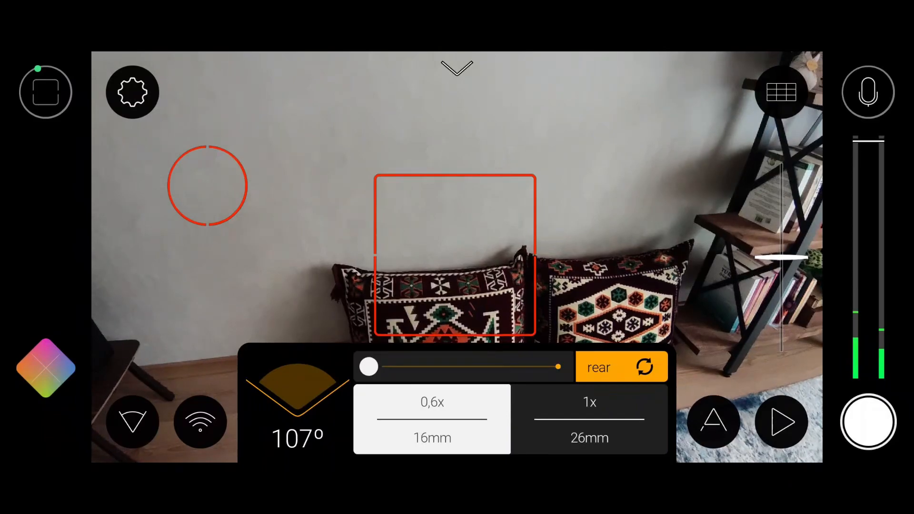
Switch the camera from the 0.6x wide lens to the 1x 26mm lens.
{"action": "left_click", "coordinate": [588, 421]}
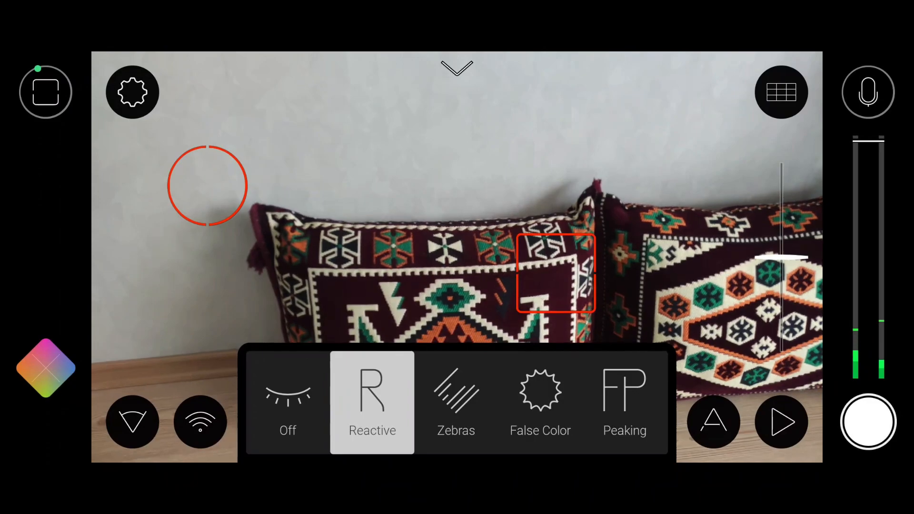
Preview Zebras and False Color exposure overlays, then bring up the white balance adjustments.
{"action": "left_click", "coordinate": [455, 401]}
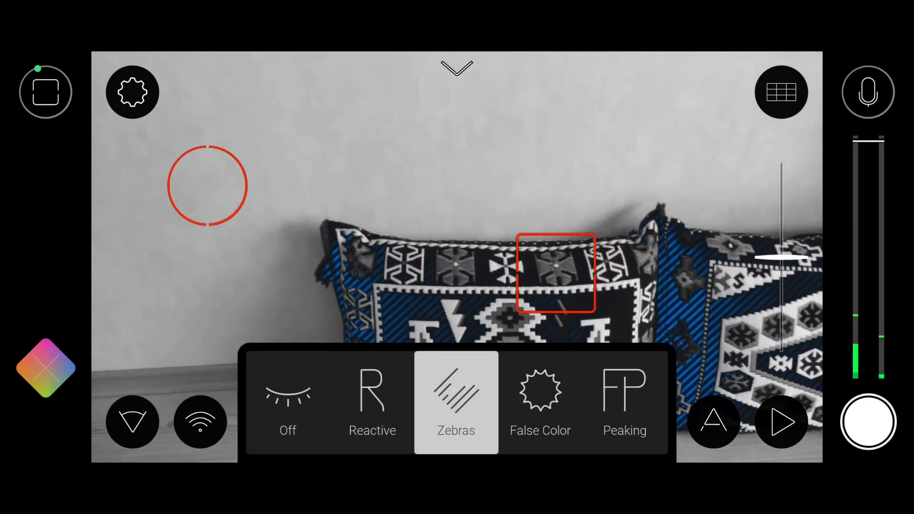
{"action": "left_click", "coordinate": [541, 402]}
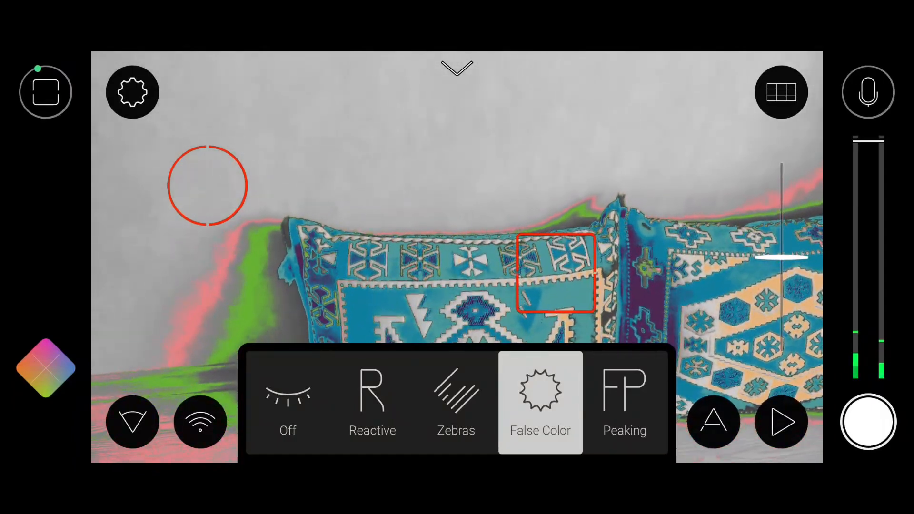
{"action": "left_click", "coordinate": [625, 402]}
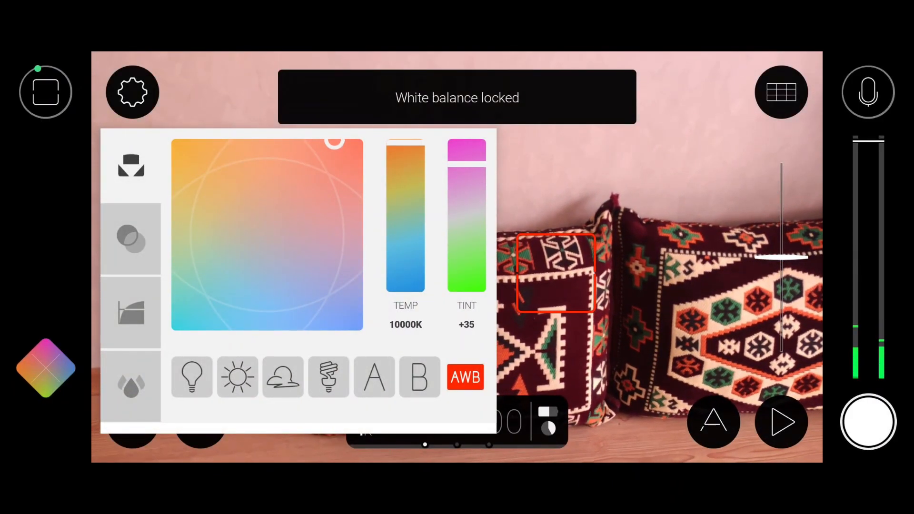
Drag the colour wheel through about 8550K, 3250K, 6550K and incandescent white balance.
{"action": "left_click_drag", "start_coordinate": [335, 142], "coordinate": [319, 177]}
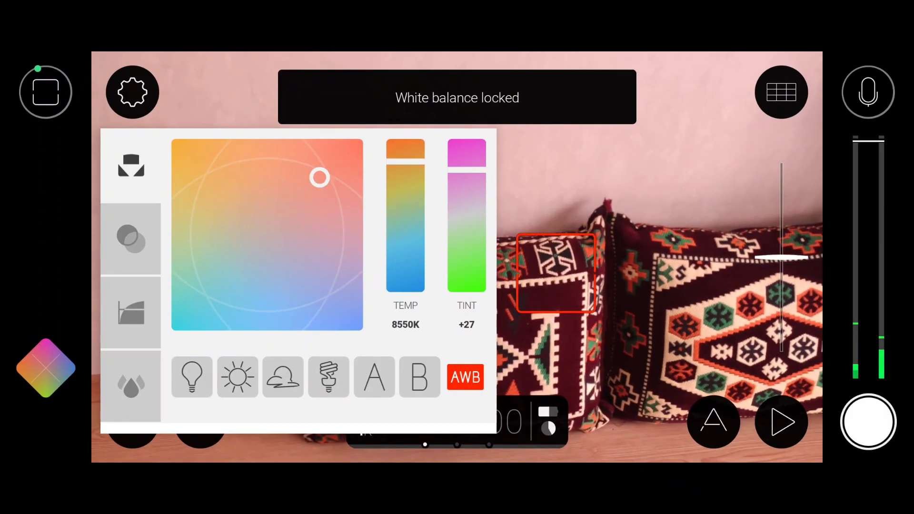
{"action": "left_click_drag", "start_coordinate": [319, 177], "coordinate": [199, 318]}
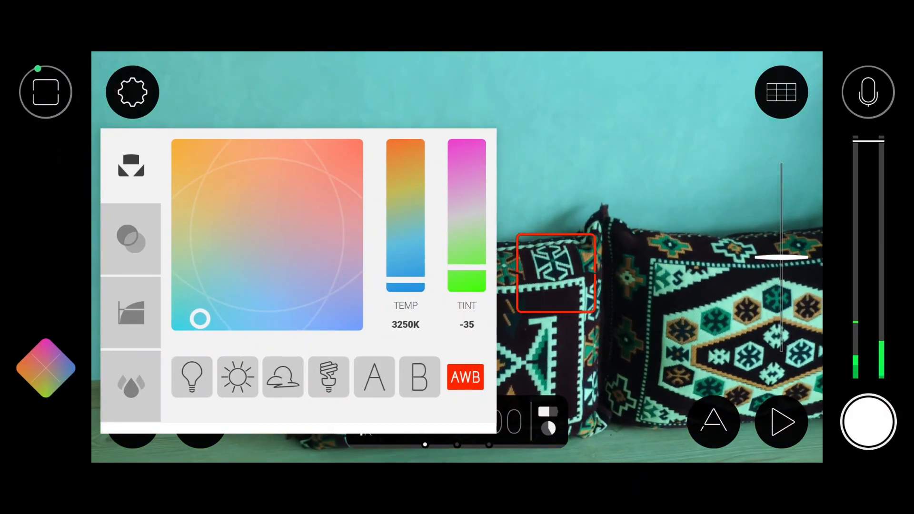
{"action": "left_click_drag", "start_coordinate": [198, 318], "coordinate": [238, 231]}
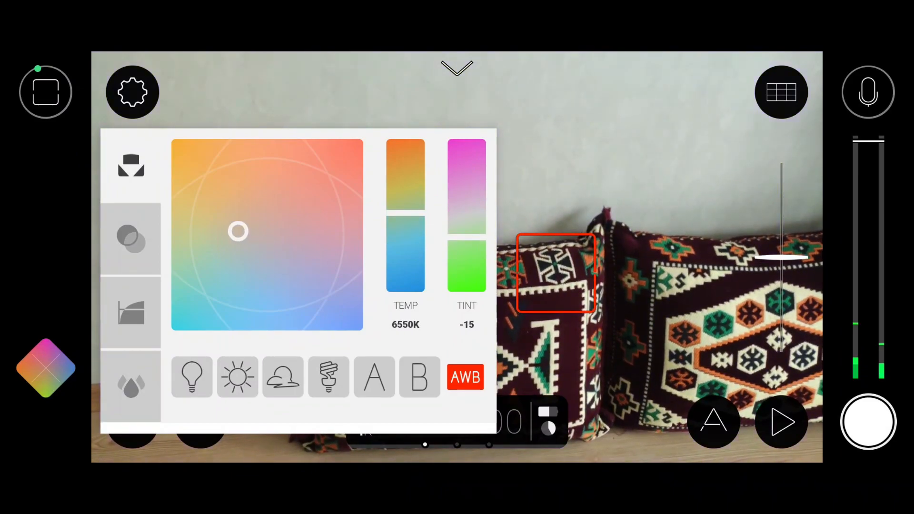
{"action": "left_click_drag", "start_coordinate": [238, 231], "coordinate": [304, 253]}
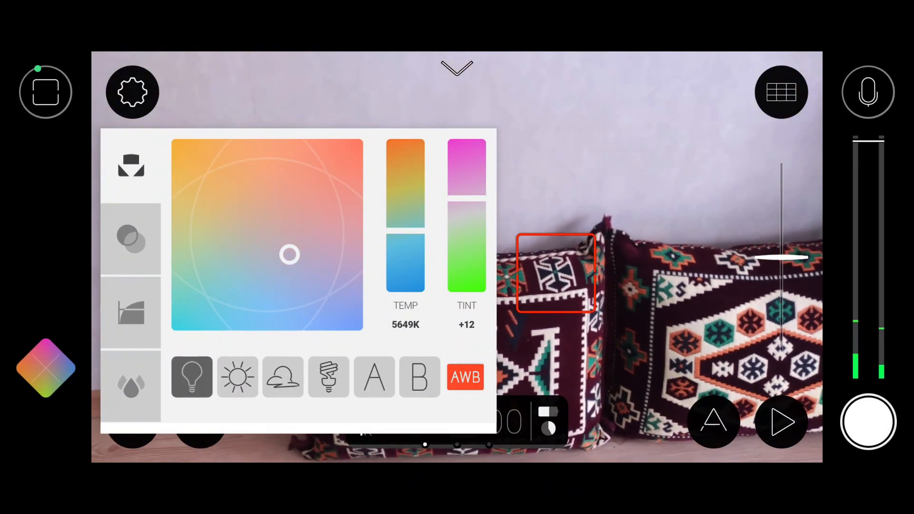
Try Daylight and Cloudy presets, recall stored A then B, and show gamma controls.
{"action": "left_click", "coordinate": [237, 377]}
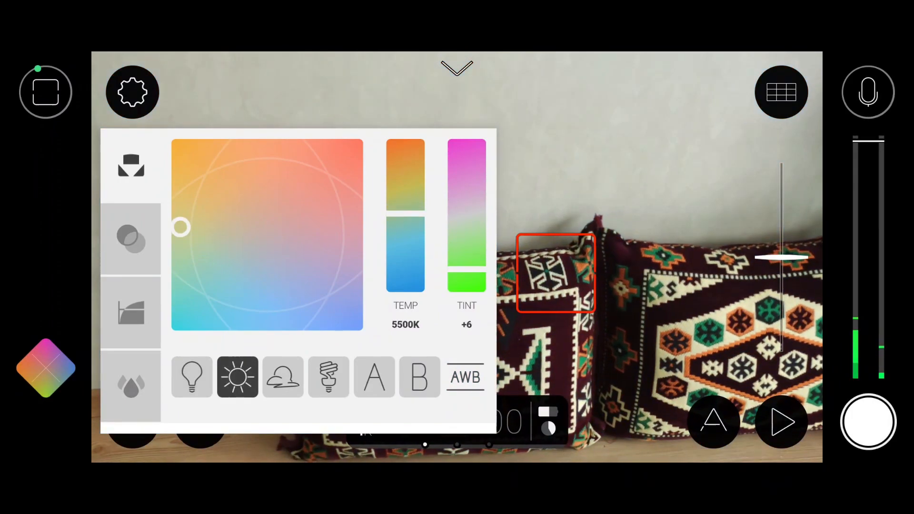
{"action": "left_click", "coordinate": [282, 377]}
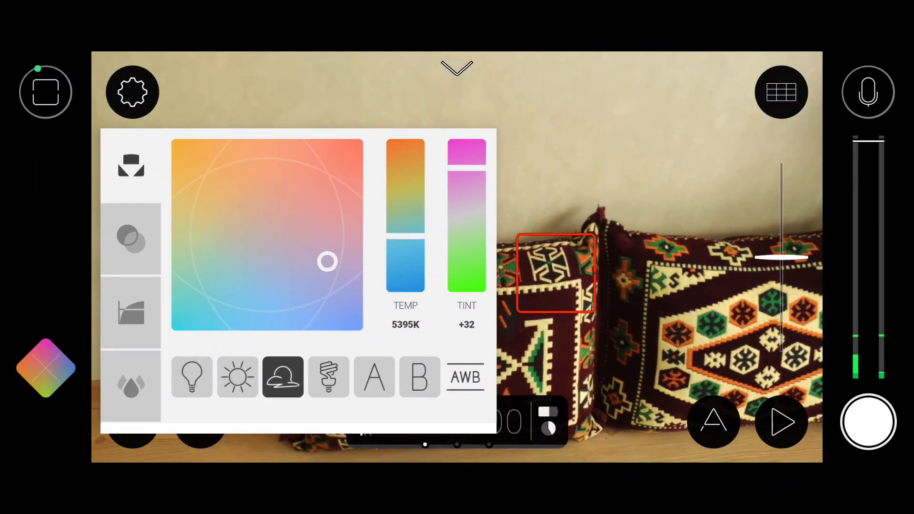
{"action": "left_click", "coordinate": [374, 377]}
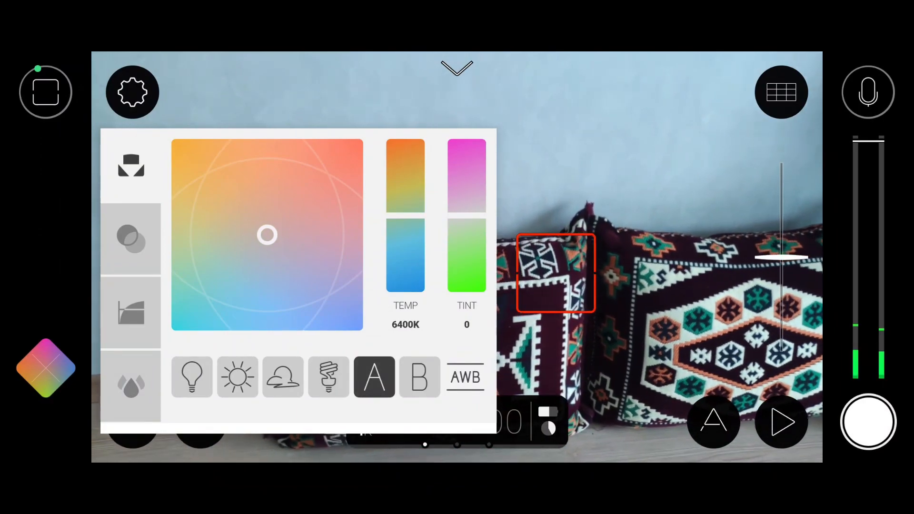
{"action": "left_click", "coordinate": [419, 377]}
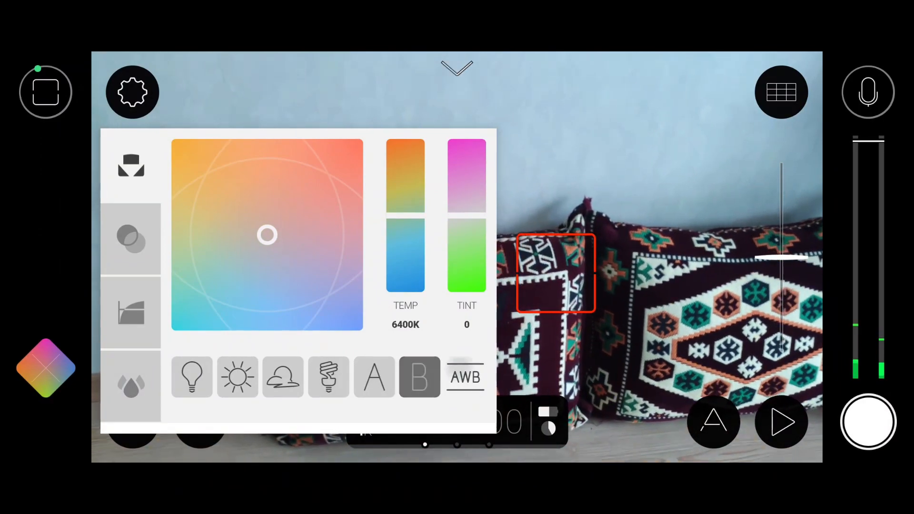
{"action": "left_click", "coordinate": [132, 313]}
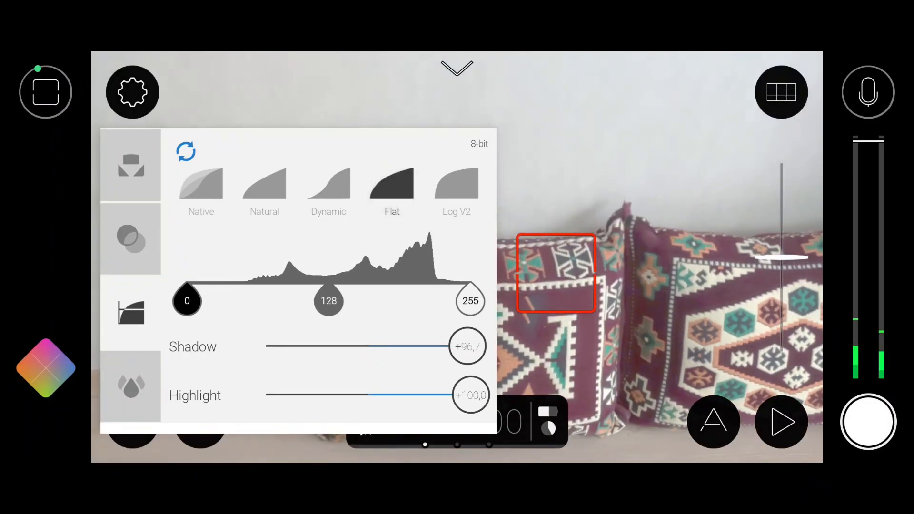
Set gamma to Log V2, sweep saturation from none to +191.7, settling near +101.
{"action": "left_click", "coordinate": [456, 191]}
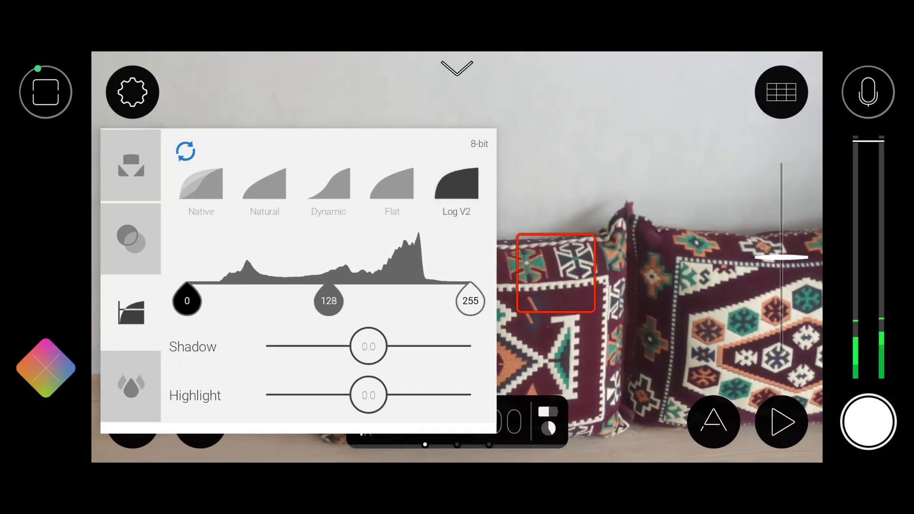
{"action": "left_click_drag", "start_coordinate": [369, 347], "coordinate": [315, 346]}
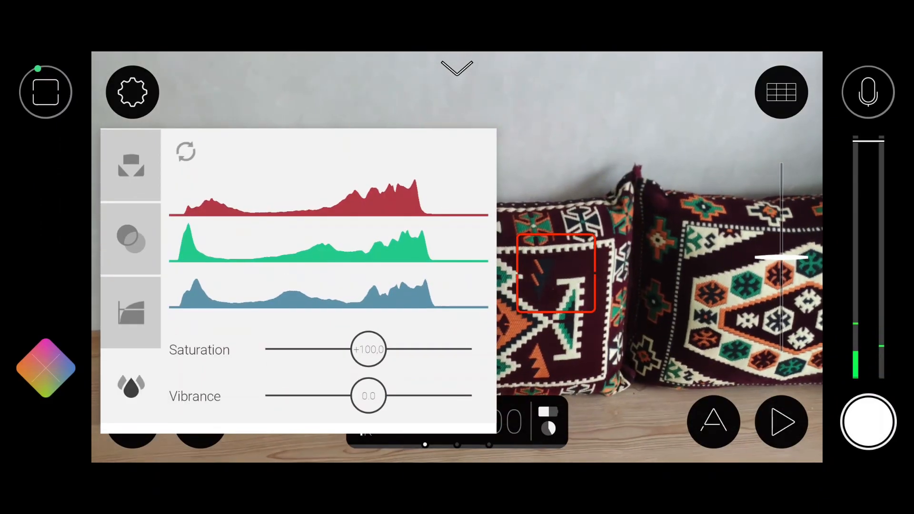
{"action": "left_click_drag", "start_coordinate": [368, 348], "coordinate": [265, 349]}
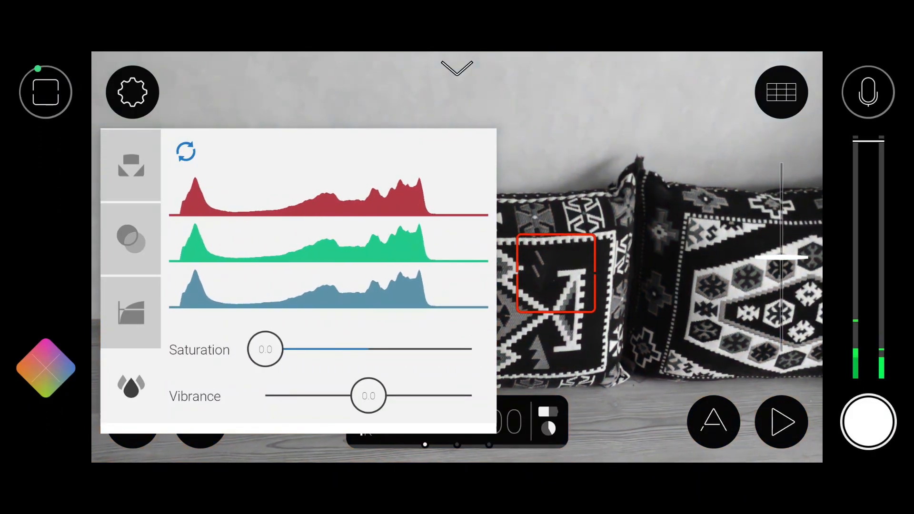
{"action": "left_click_drag", "start_coordinate": [266, 349], "coordinate": [460, 349]}
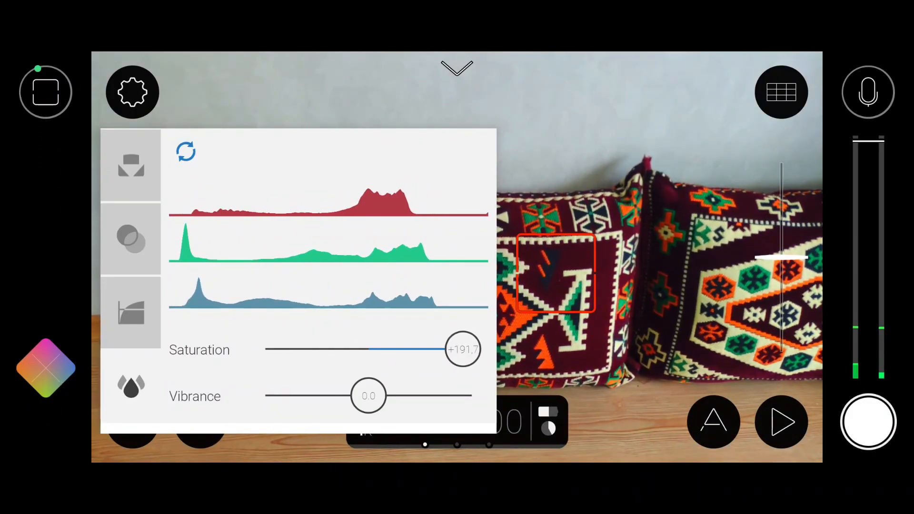
{"action": "left_click_drag", "start_coordinate": [460, 349], "coordinate": [368, 349]}
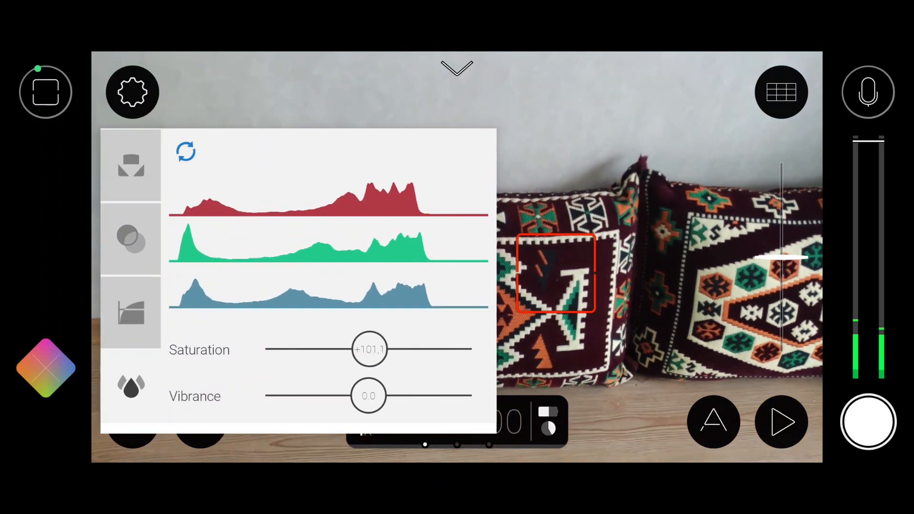
{"action": "left_click", "coordinate": [131, 240]}
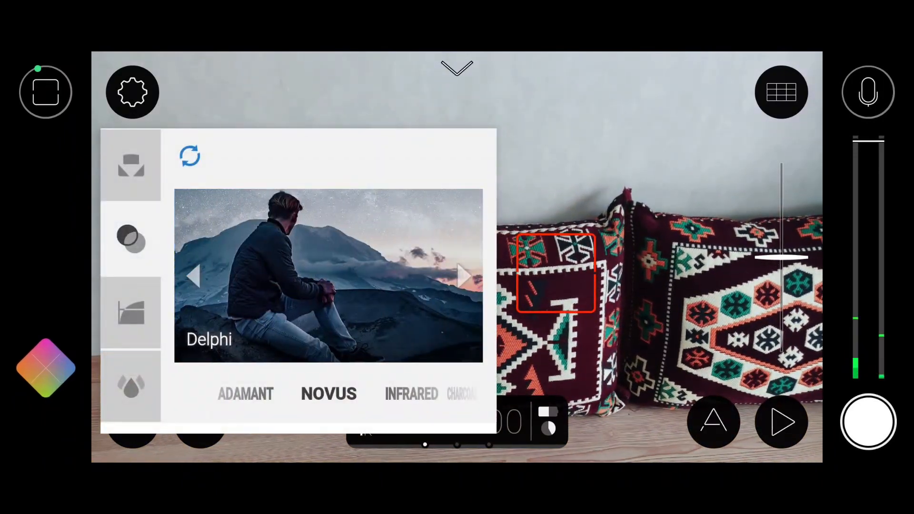
Close the adjustments panel, leaving the full camera view with the 4K 60 fps readout.
{"action": "left_click", "coordinate": [465, 286]}
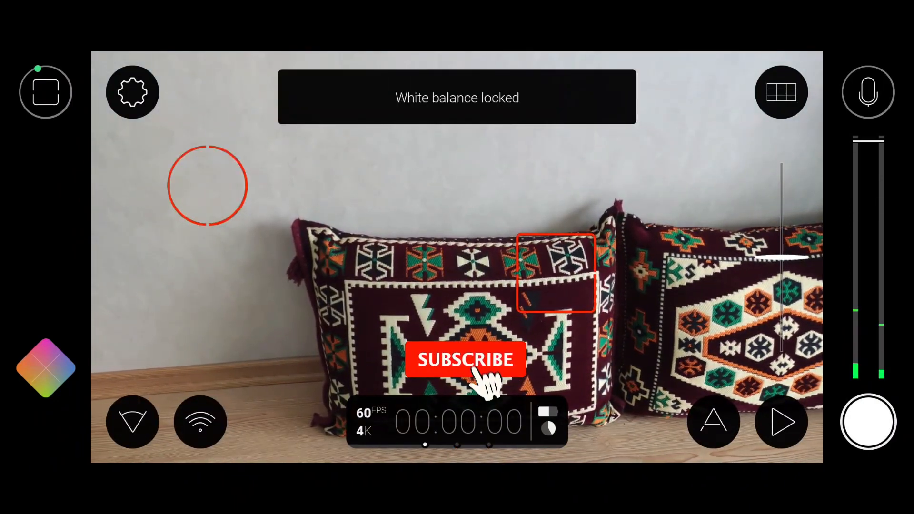
{"action": "left_click", "coordinate": [466, 360]}
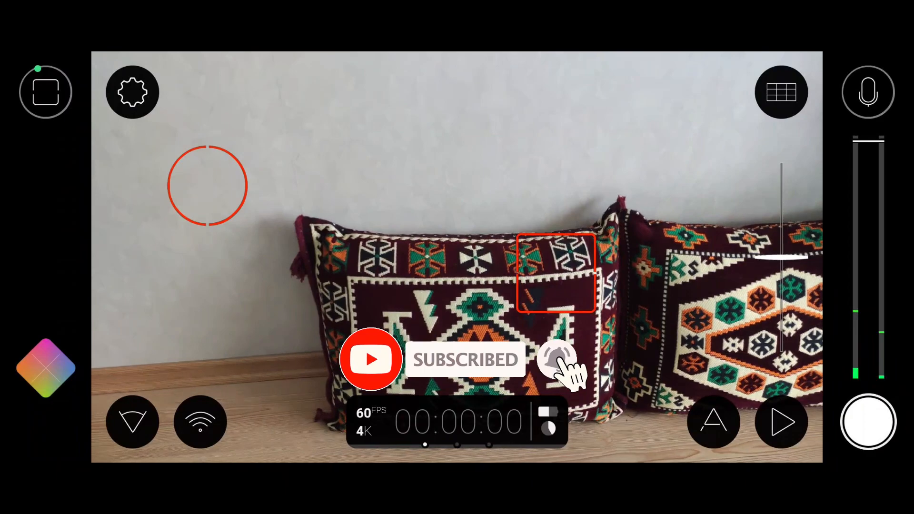